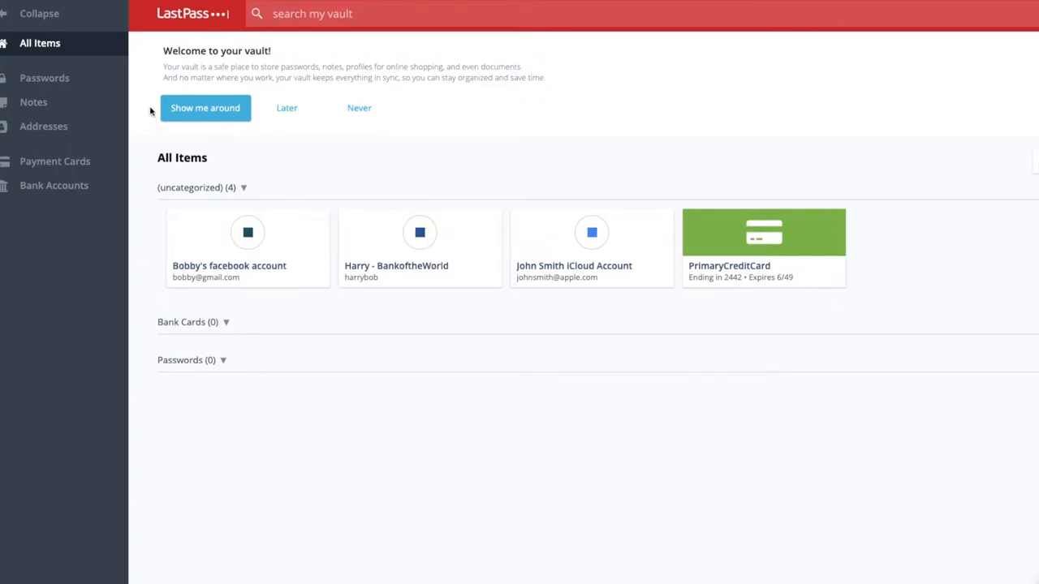
pyautogui.moveTo(34, 101)
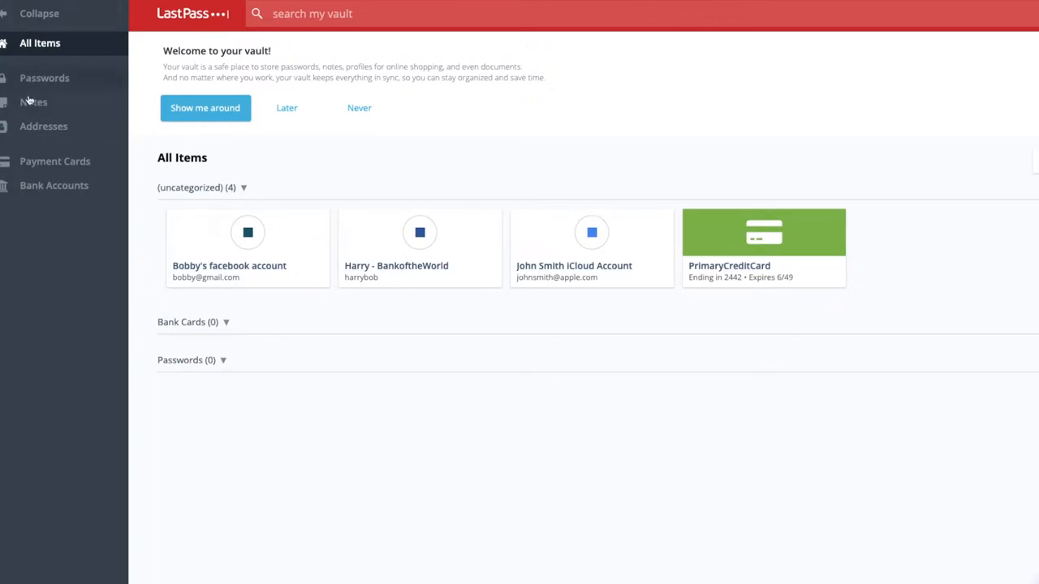
pyautogui.moveTo(461, 525)
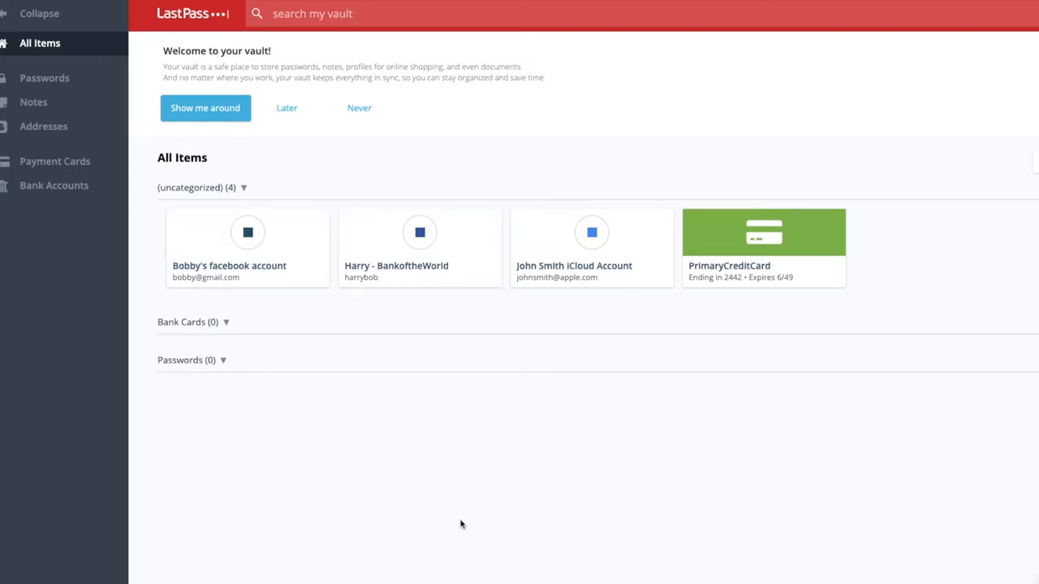
# Open the vault sidebar's More Options menu to show the Advanced and Help sections.
pyautogui.click(51, 577)
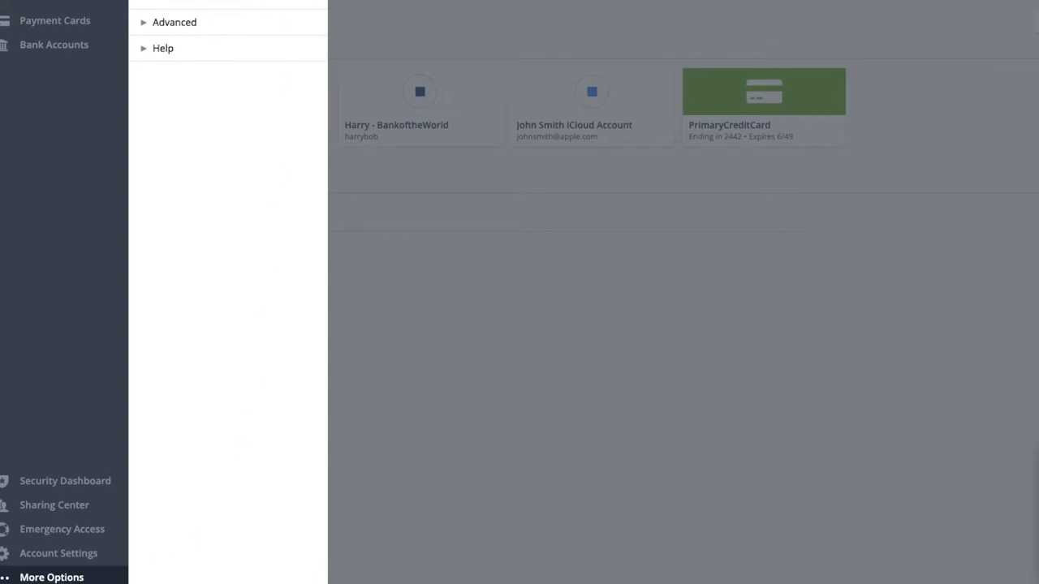
pyautogui.click(174, 22)
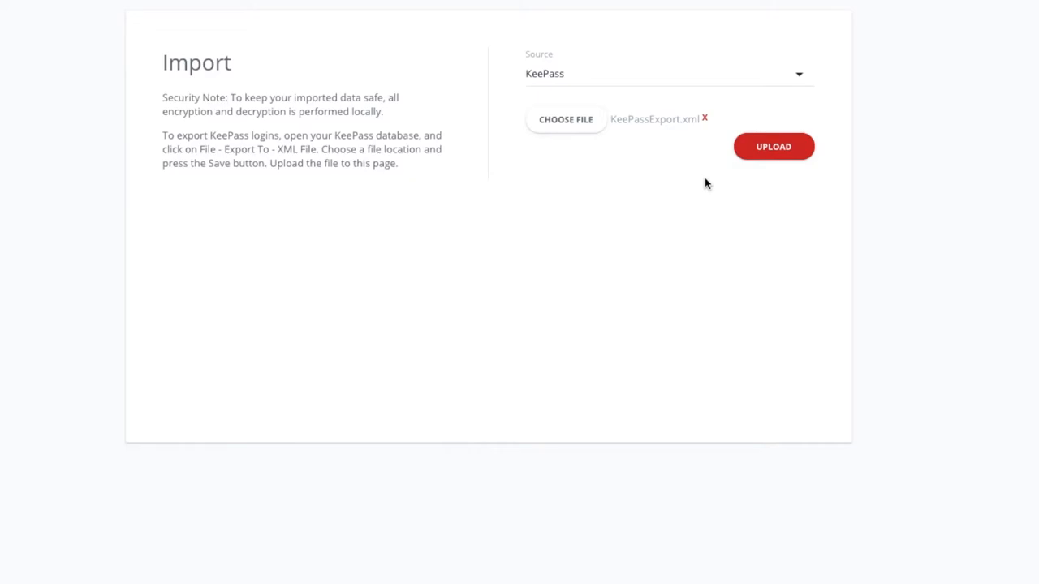
# Upload KeePassExport.xml as a KeePass-source import to list its importable entries.
pyautogui.click(771, 146)
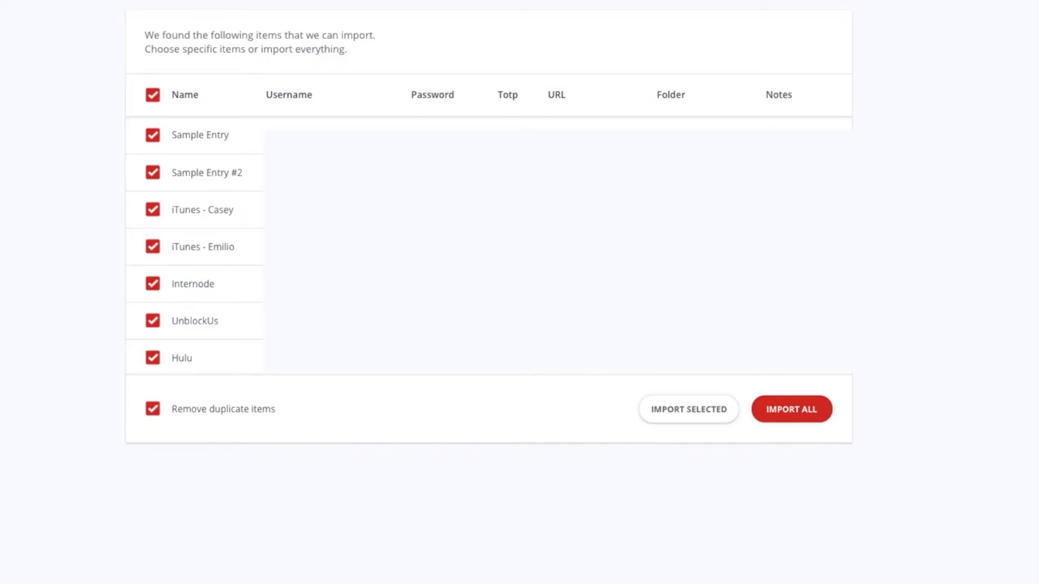
pyautogui.moveTo(234, 432)
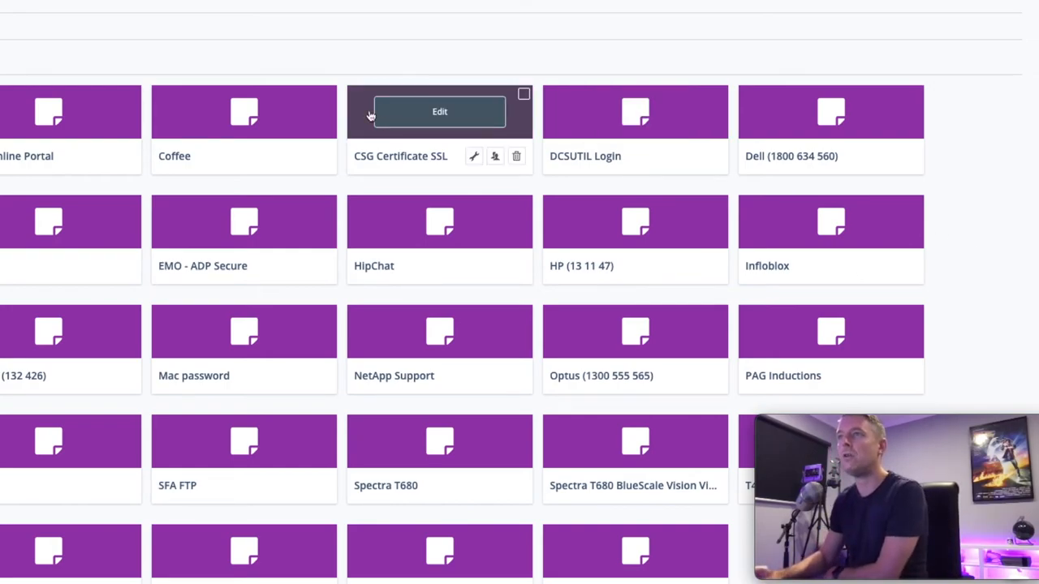
pyautogui.scroll(-3)
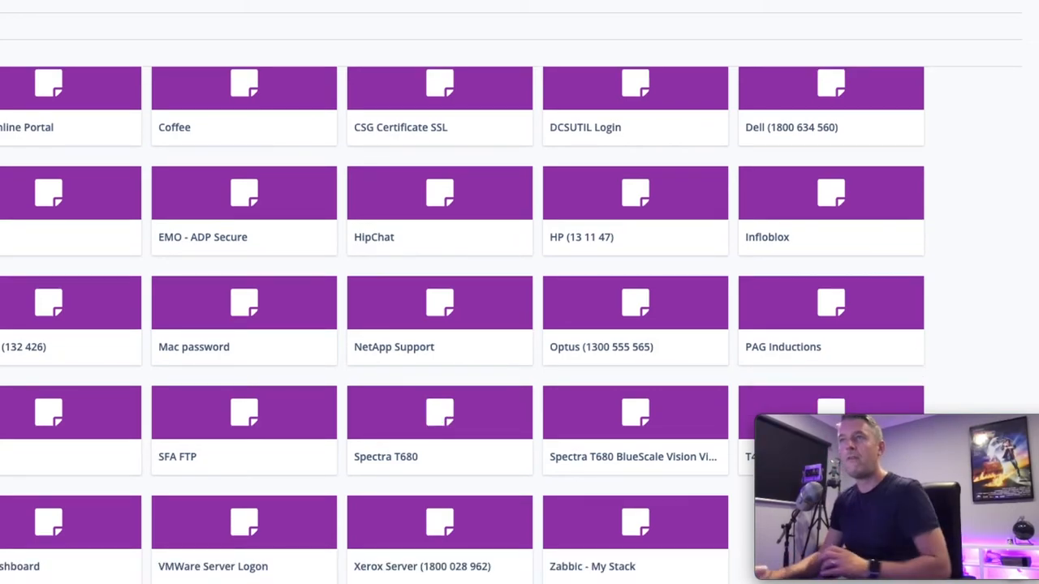